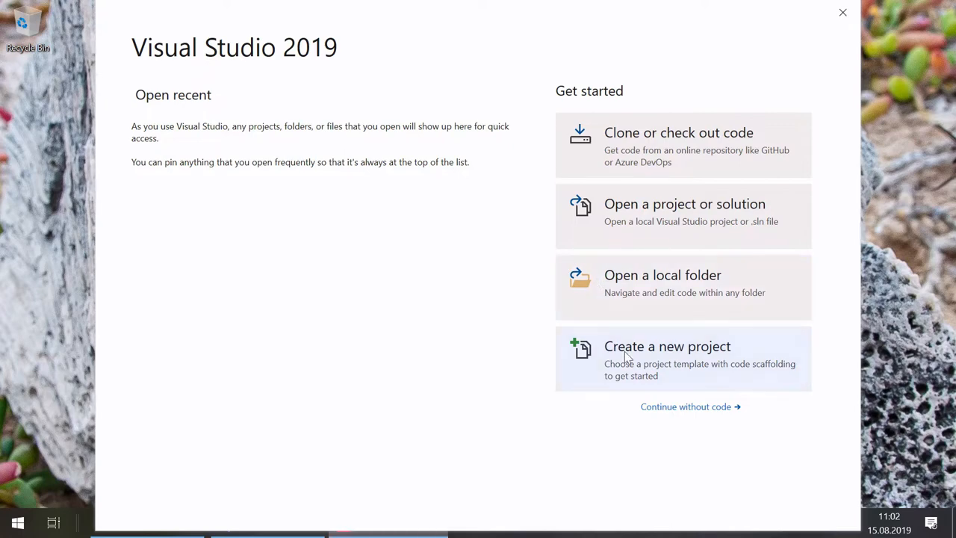
Step: Start a new project from the C# Remoting SDK Server (Code-First) template found by searching 'Remoting sdk'
{"action": "left_click", "coordinate": [666, 346]}
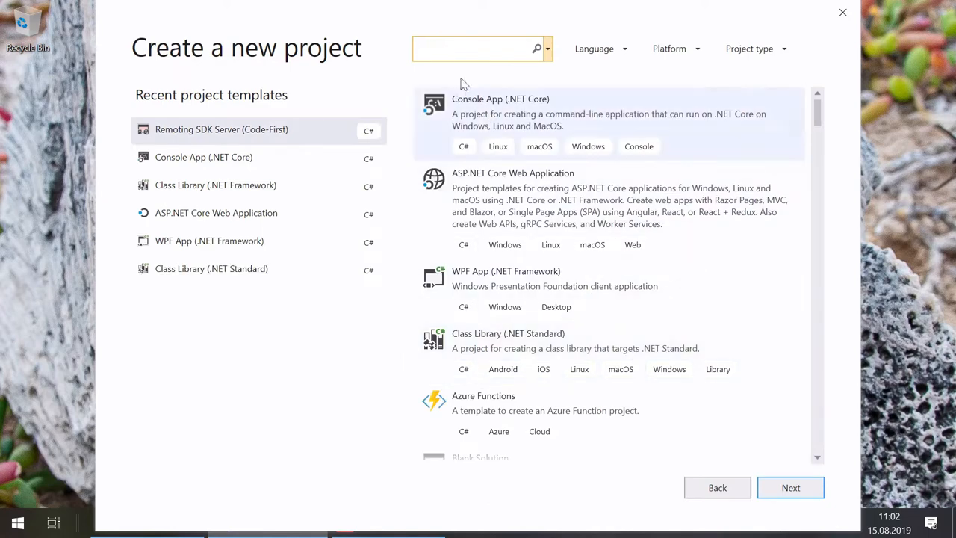
{"action": "type", "text": "Remoting"}
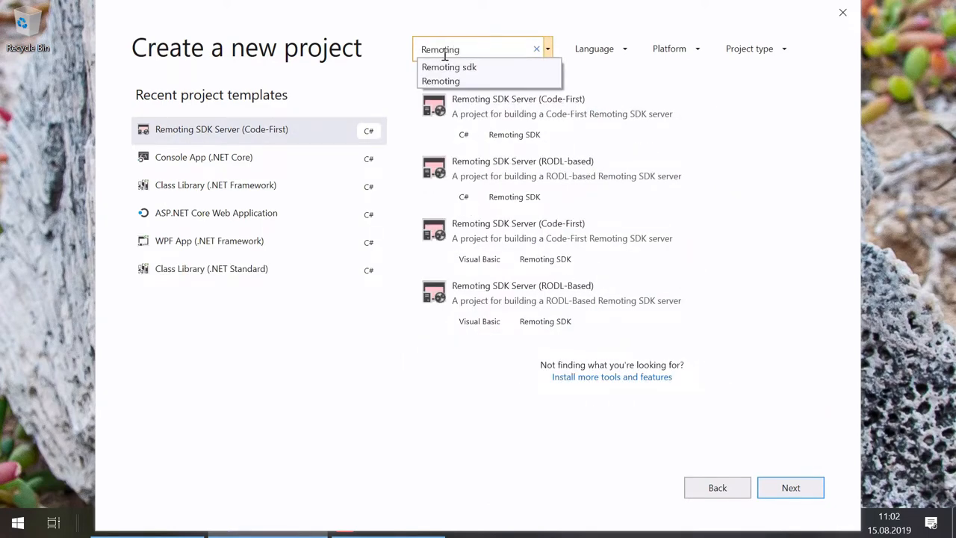
{"action": "left_click", "coordinate": [448, 66]}
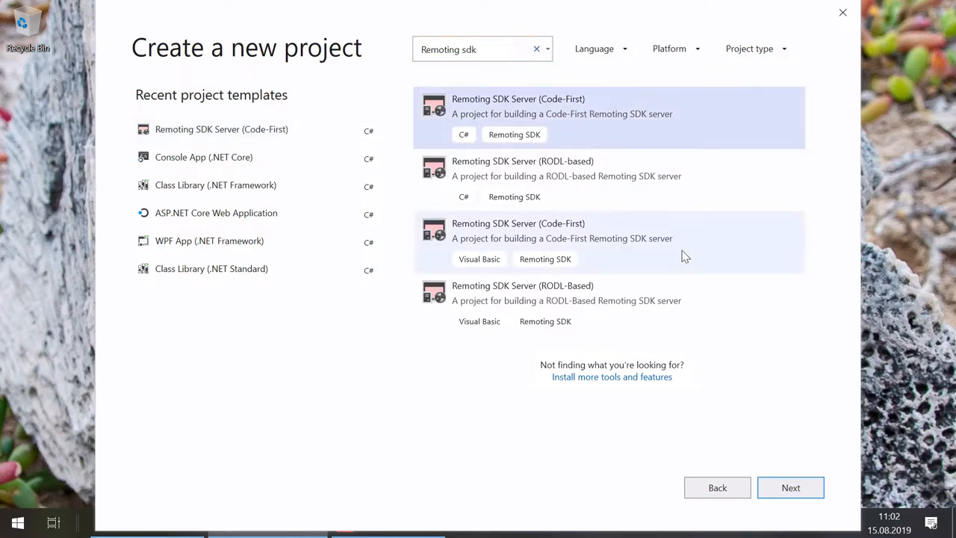
{"action": "left_click", "coordinate": [790, 487]}
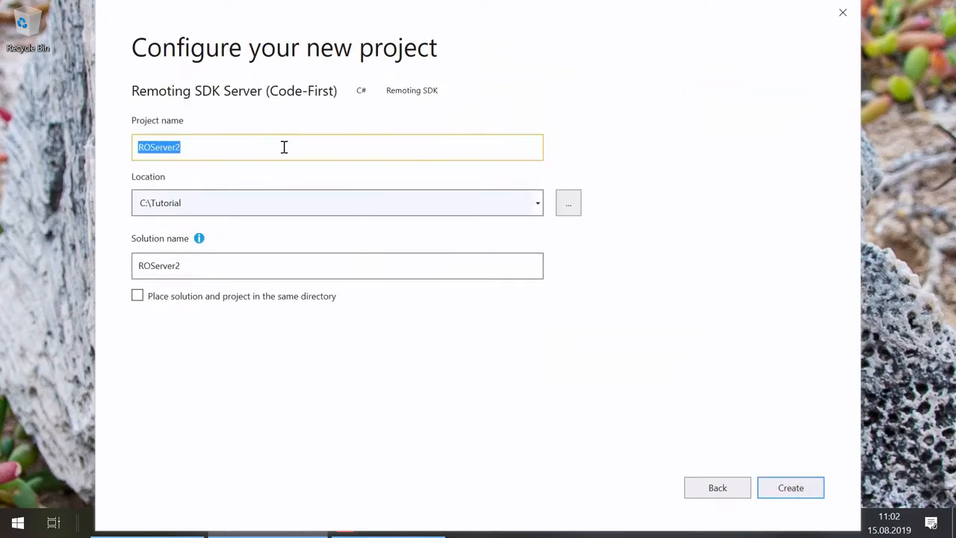
Step: Name the project FizzBuzzServer in C:\Tutorial and create it
{"action": "type", "text": "FizzBuzzServ"}
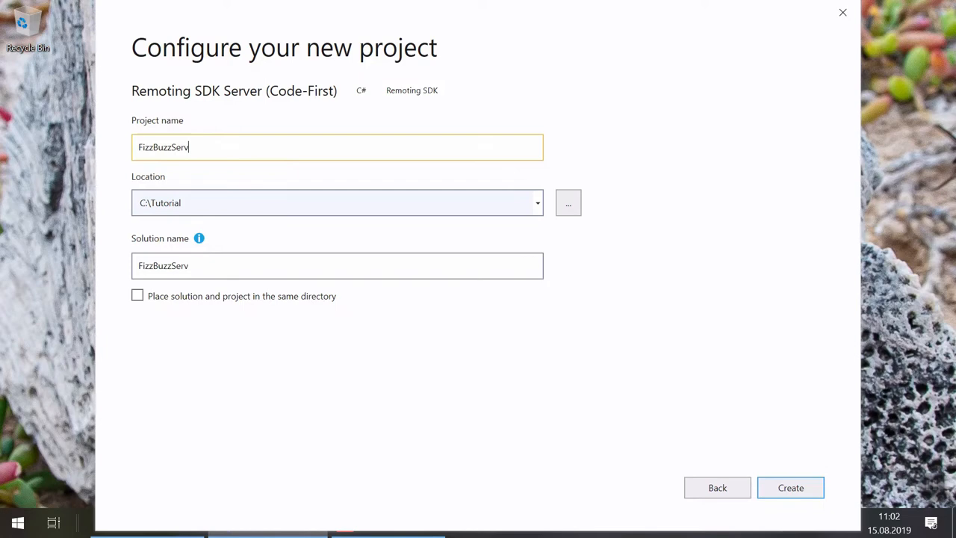
{"action": "left_click", "coordinate": [790, 487]}
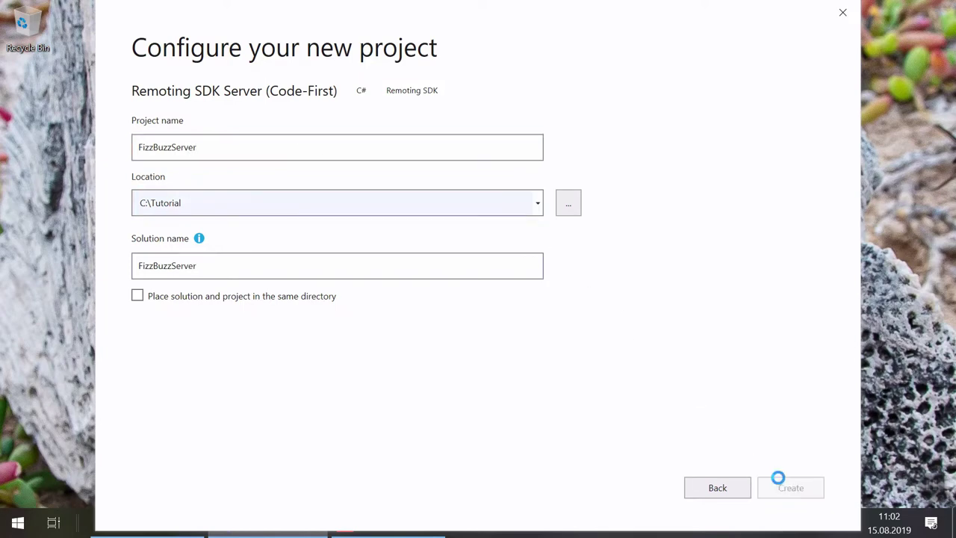
{"action": "left_click", "coordinate": [790, 487]}
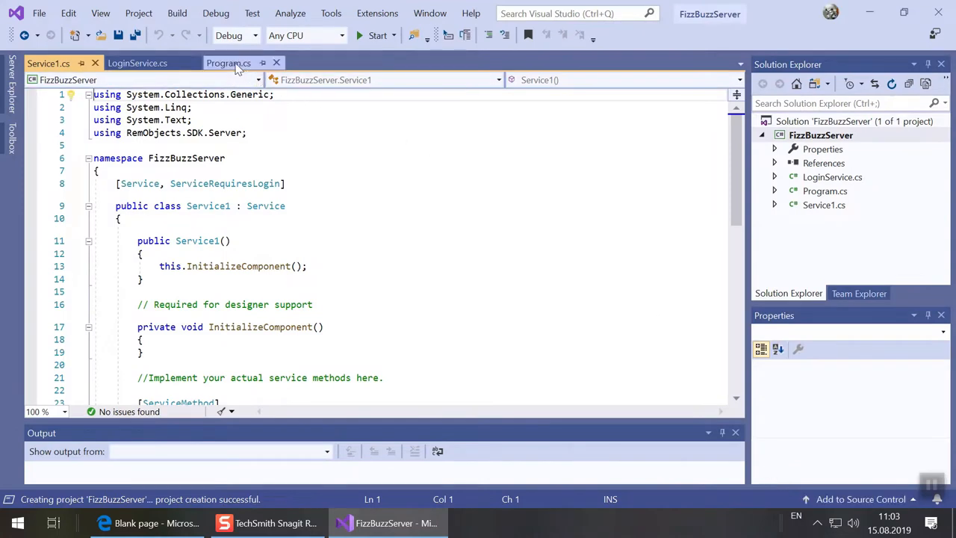
Step: Review the server startup code in Program.cs, then the Login and Logout methods in LoginService.cs
{"action": "left_click", "coordinate": [230, 63]}
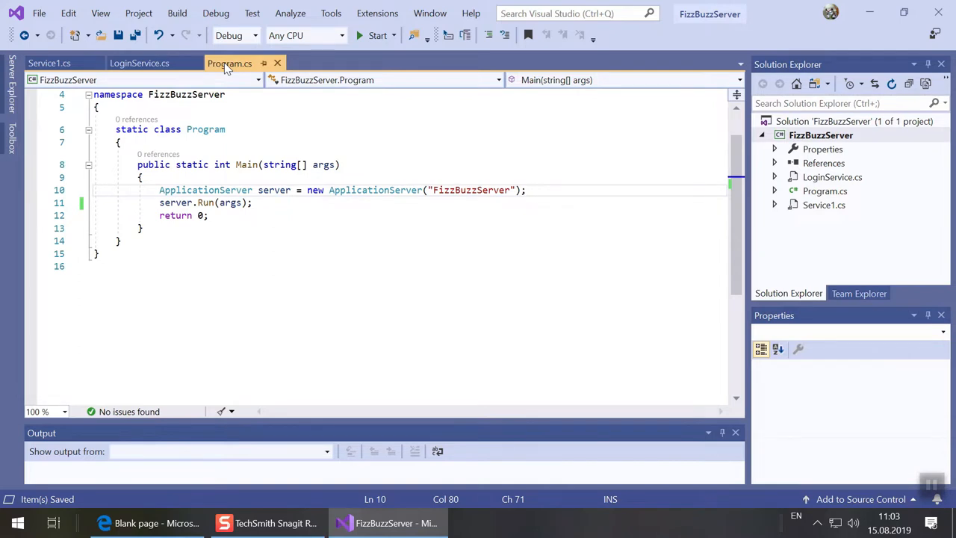
{"action": "left_click", "coordinate": [526, 190]}
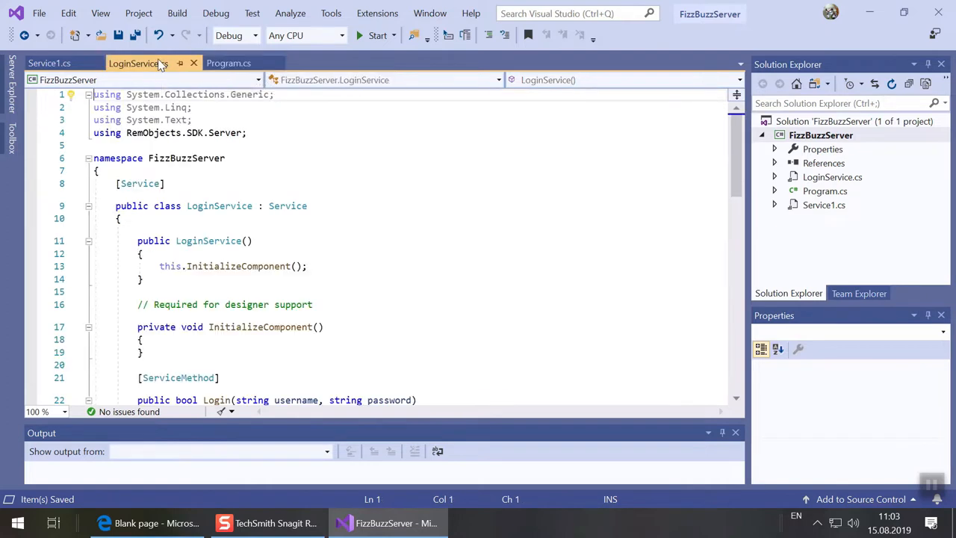
{"action": "scroll", "scroll_direction": "down", "scroll_amount": 3}
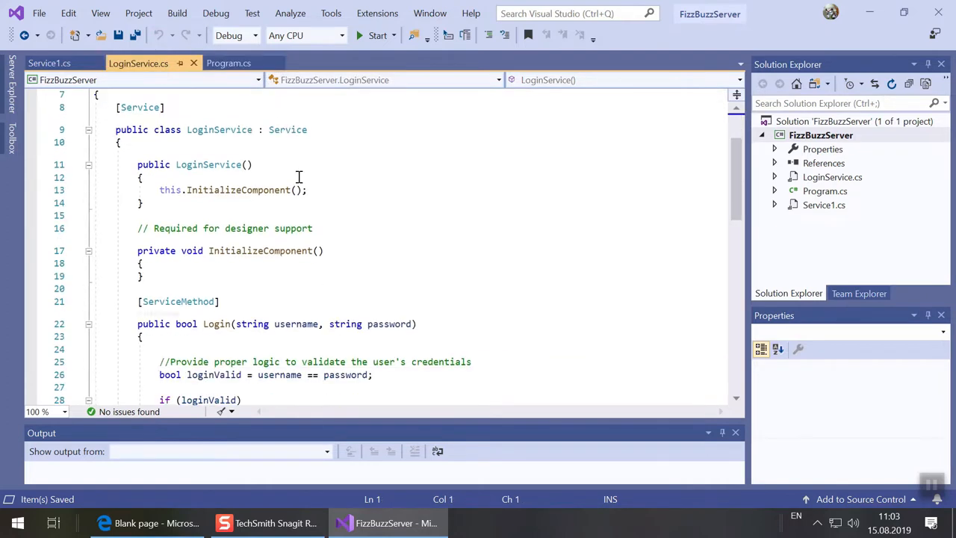
{"action": "scroll", "scroll_direction": "down", "scroll_amount": 3}
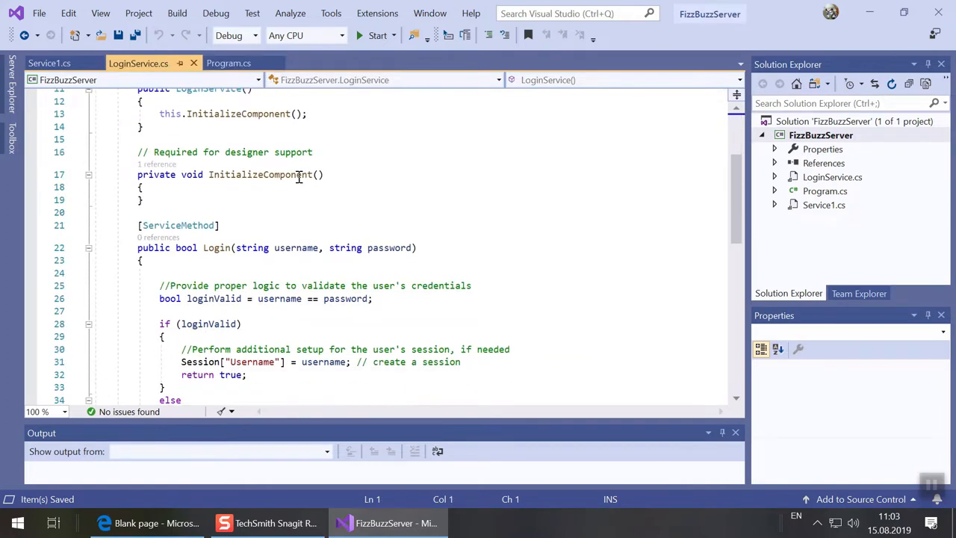
{"action": "scroll", "scroll_direction": "down", "scroll_amount": 3}
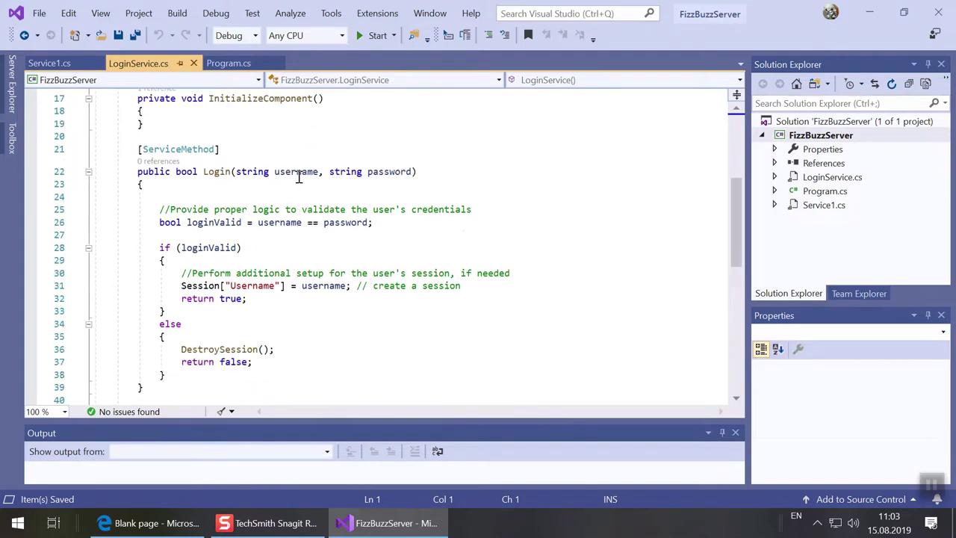
{"action": "scroll", "scroll_direction": "down", "scroll_amount": 3}
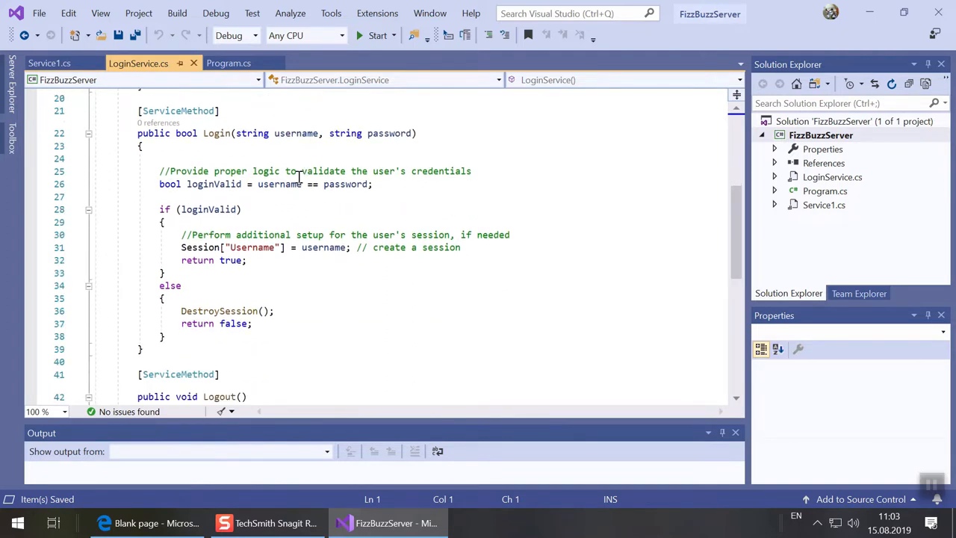
{"action": "scroll", "scroll_direction": "down", "scroll_amount": 3}
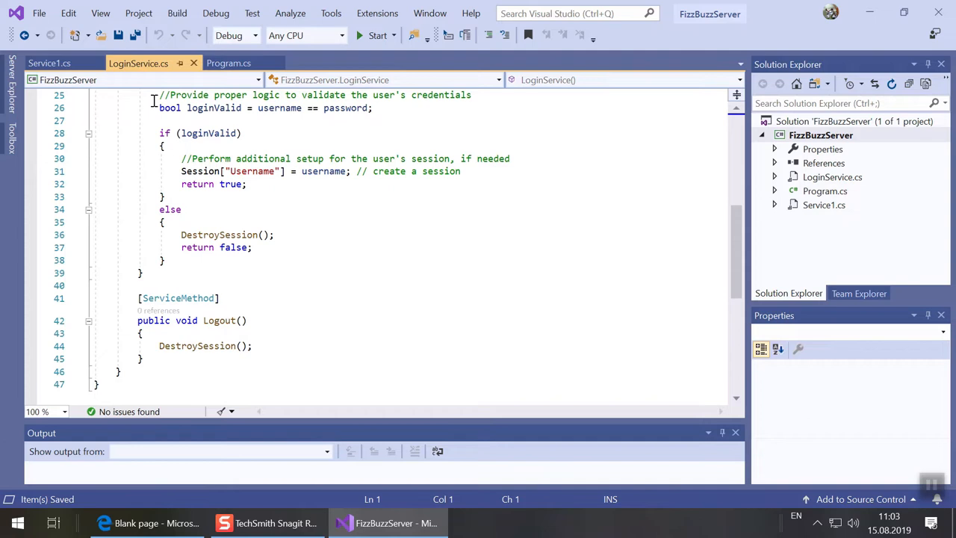
Step: Replace the DoSomething sample in Service1.cs with a [ServiceMethod] Calculate(int number), then build and run the server
{"action": "left_click", "coordinate": [48, 63]}
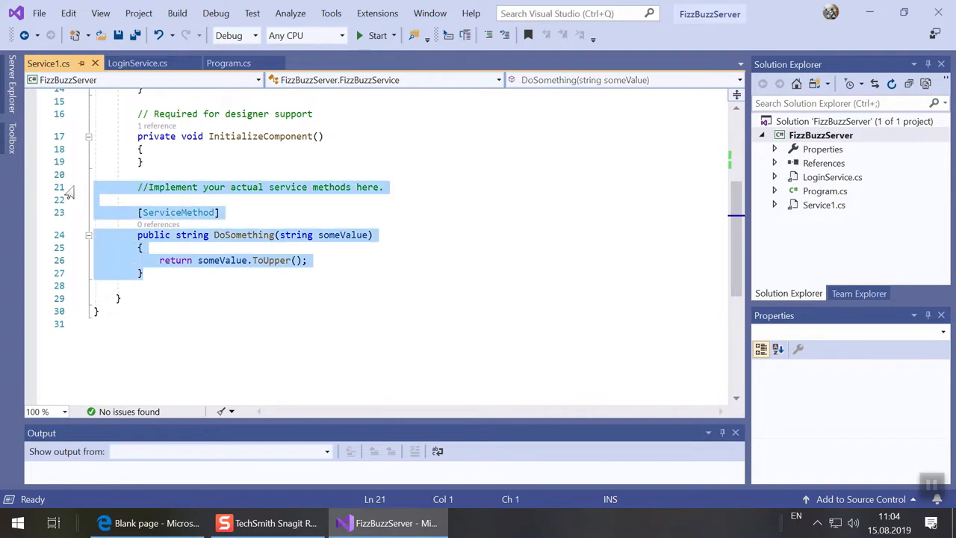
{"action": "key", "text": "Delete"}
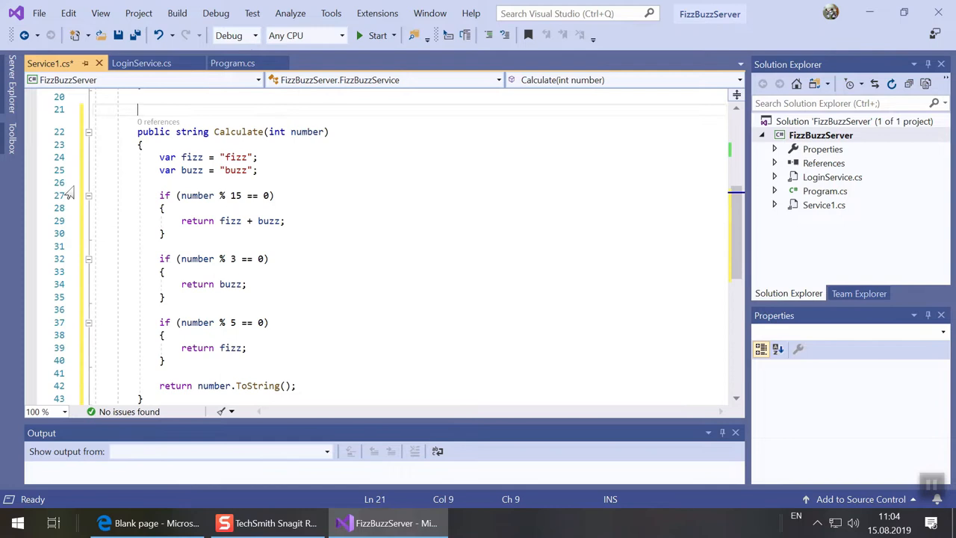
{"action": "type", "text": "[Serv]"}
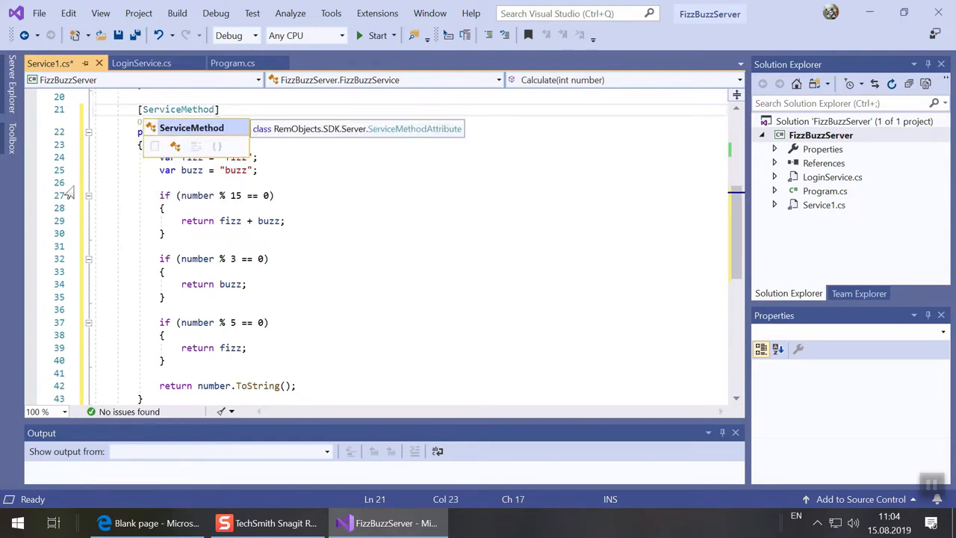
{"action": "left_click", "coordinate": [377, 36]}
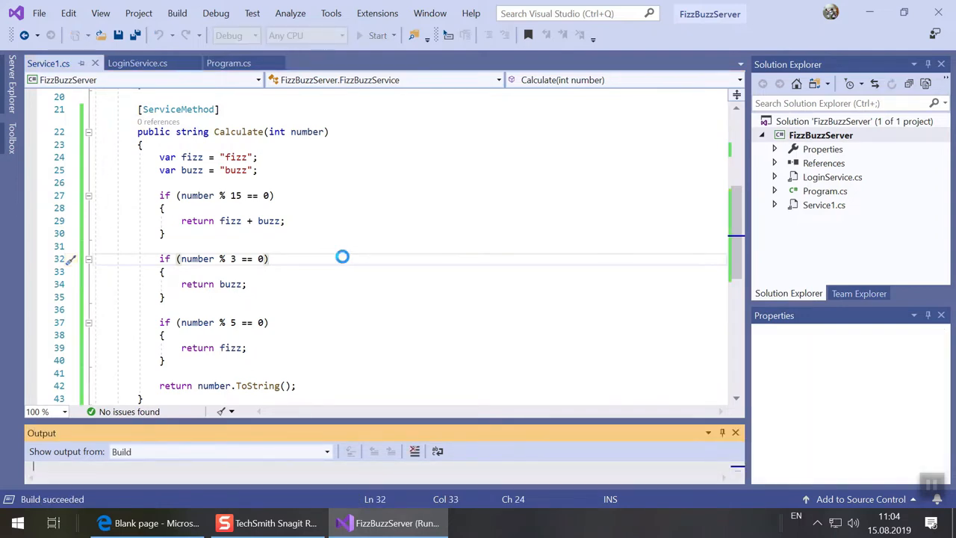
Step: Browse to the running server at localhost:8099 and view its RODL definition
{"action": "left_click", "coordinate": [377, 36]}
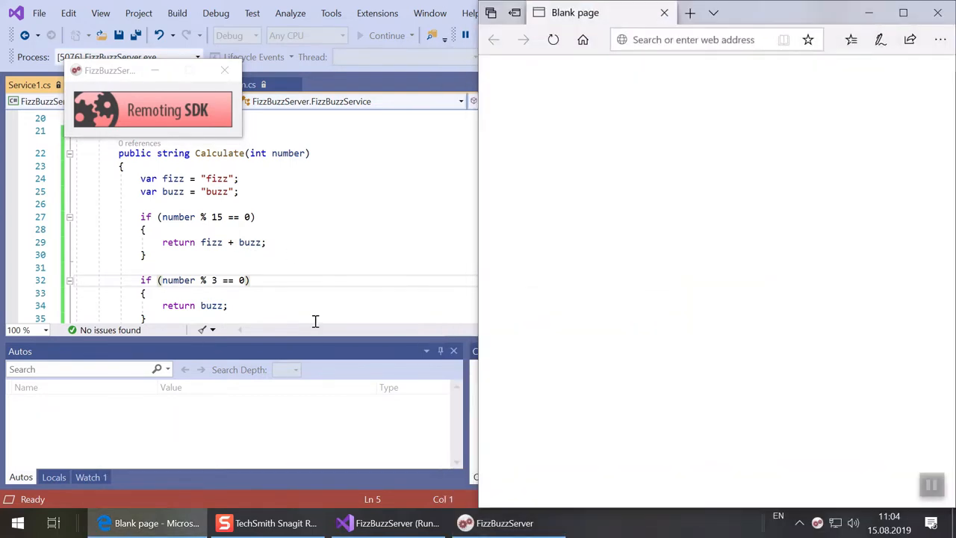
{"action": "left_click", "coordinate": [693, 38]}
{"action": "type", "text": "localhost:8099/"}
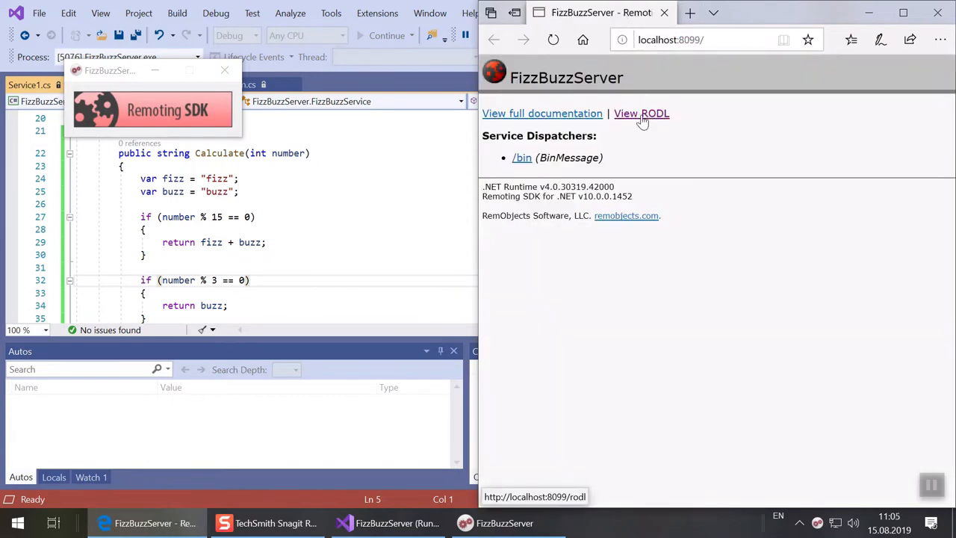
{"action": "left_click", "coordinate": [640, 114]}
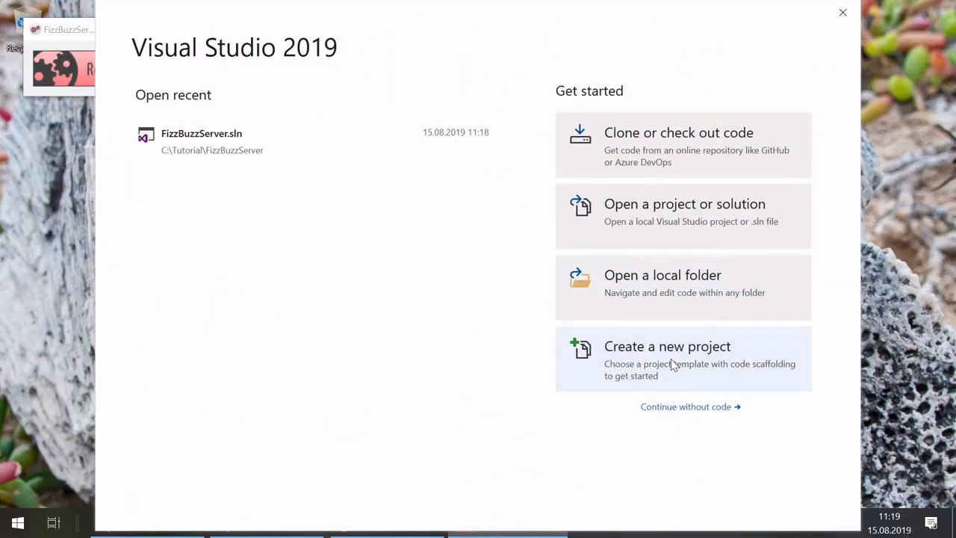
Step: Create a Console App (.NET Core) project named FizzBuzzClient in C:\Tutorial
{"action": "left_click", "coordinate": [666, 346]}
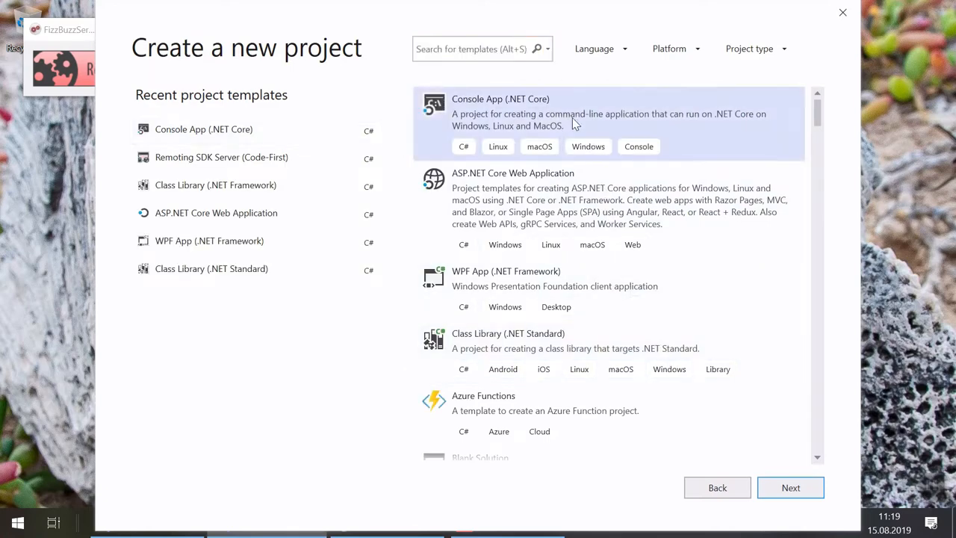
{"action": "mouse_move", "coordinate": [790, 487]}
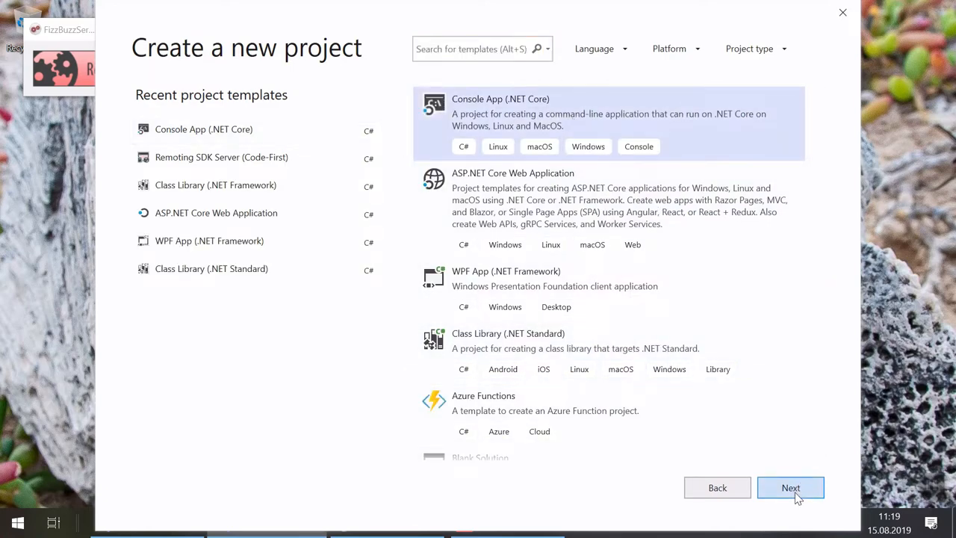
{"action": "left_click", "coordinate": [790, 487]}
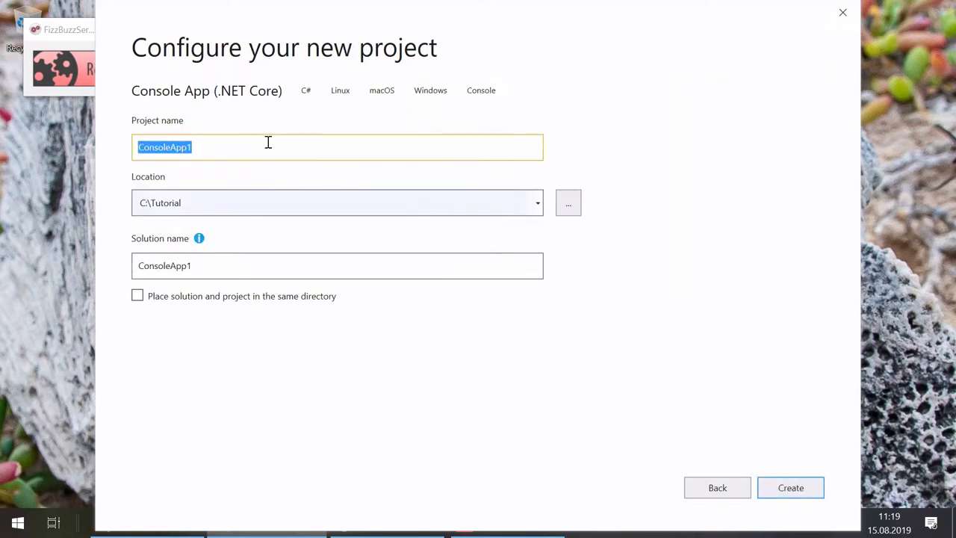
{"action": "type", "text": "FizzBuzzC"}
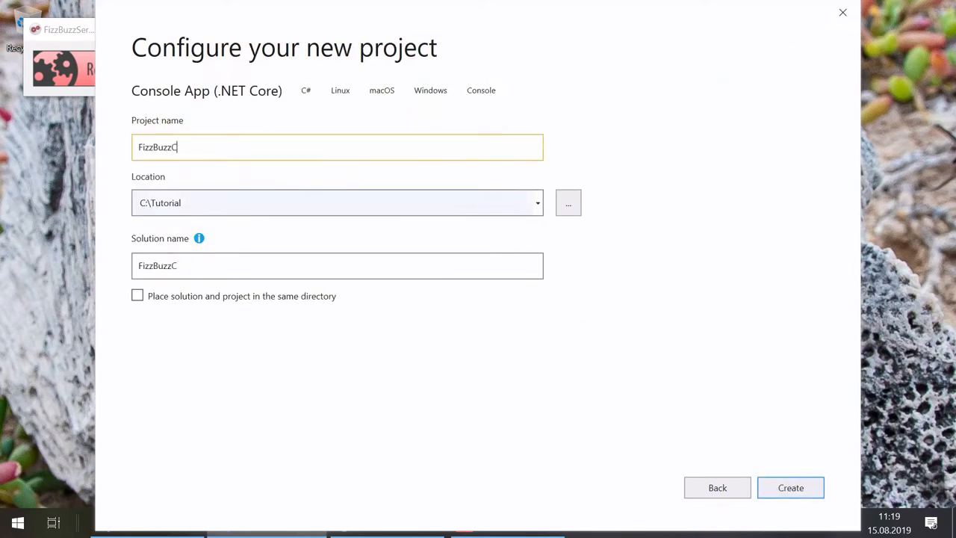
{"action": "type", "text": "lient"}
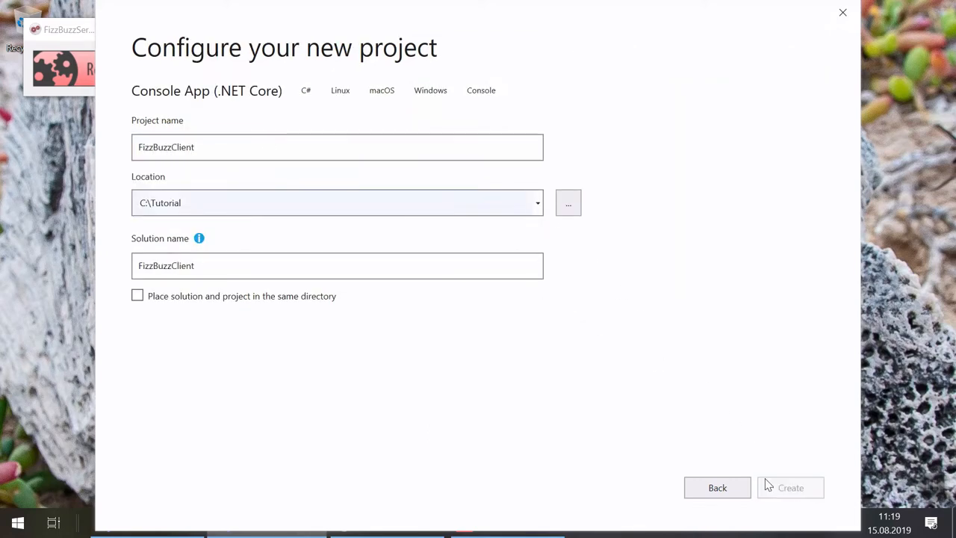
{"action": "mouse_move", "coordinate": [570, 307]}
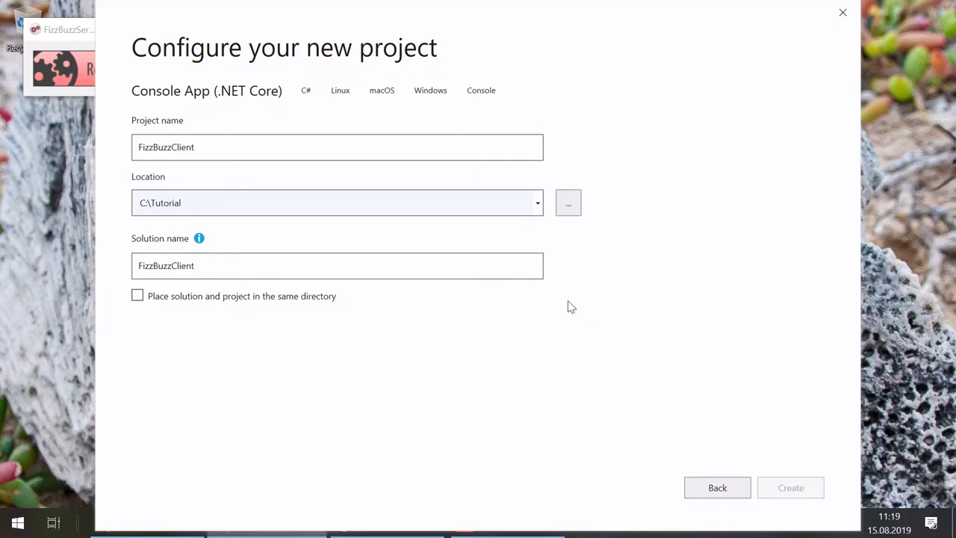
{"action": "left_click", "coordinate": [790, 487]}
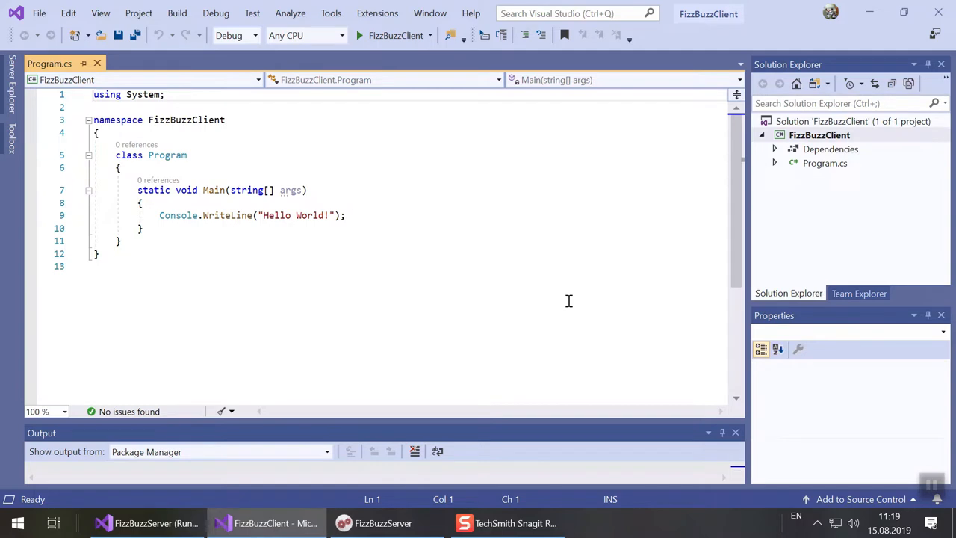
{"action": "left_click", "coordinate": [376, 14]}
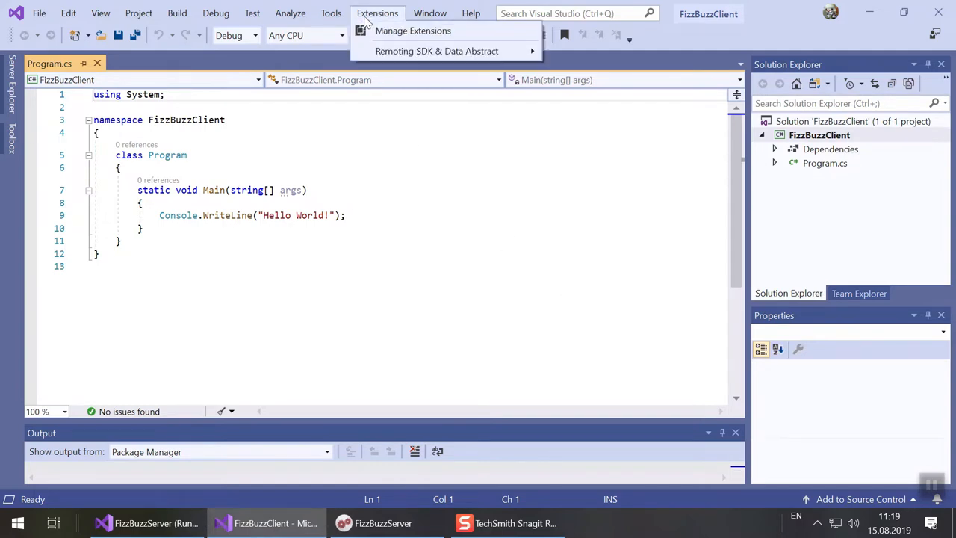
{"action": "mouse_move", "coordinate": [437, 51]}
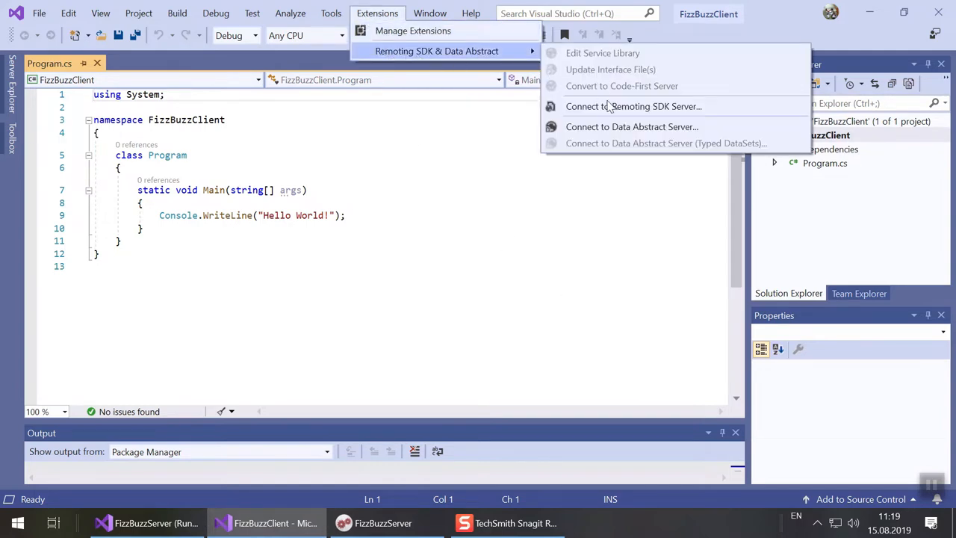
{"action": "mouse_move", "coordinate": [633, 106]}
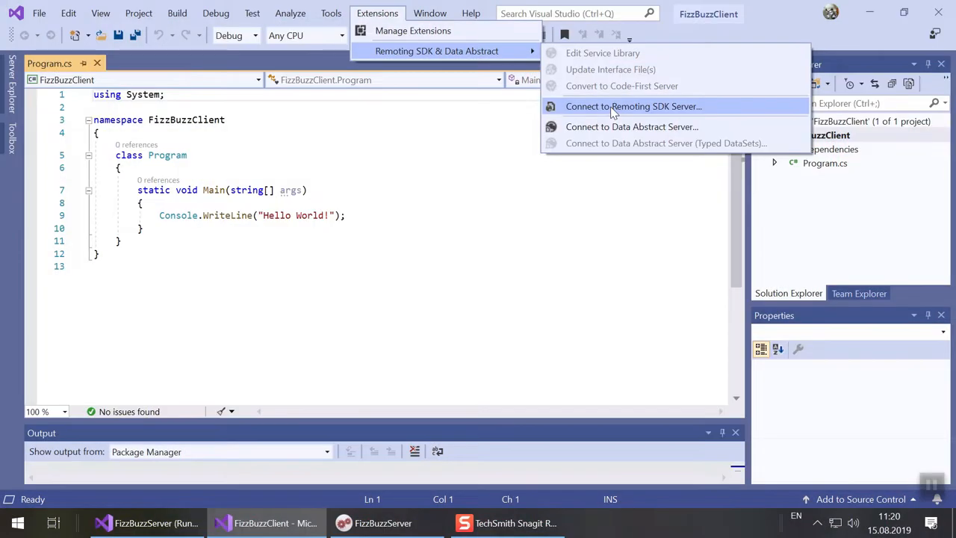
{"action": "left_click", "coordinate": [633, 106]}
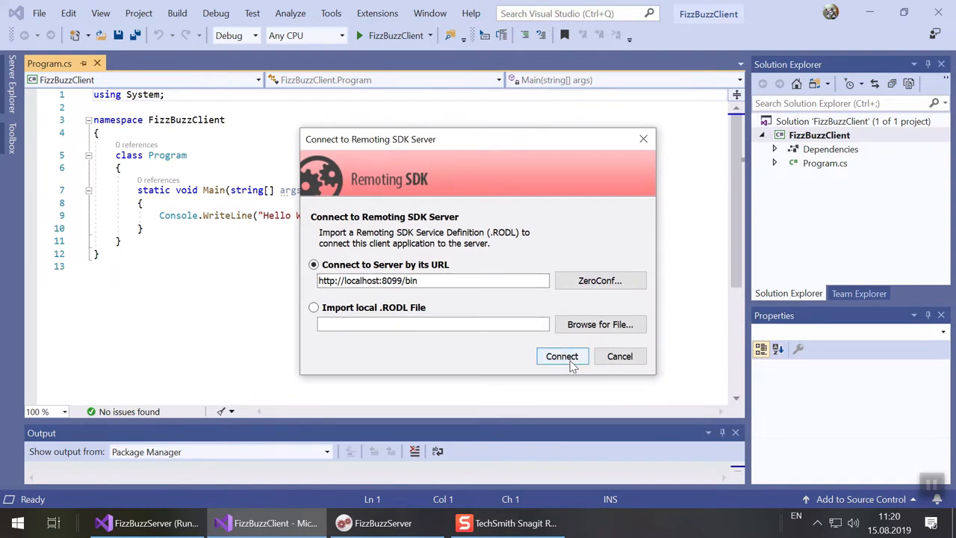
{"action": "left_click", "coordinate": [619, 356]}
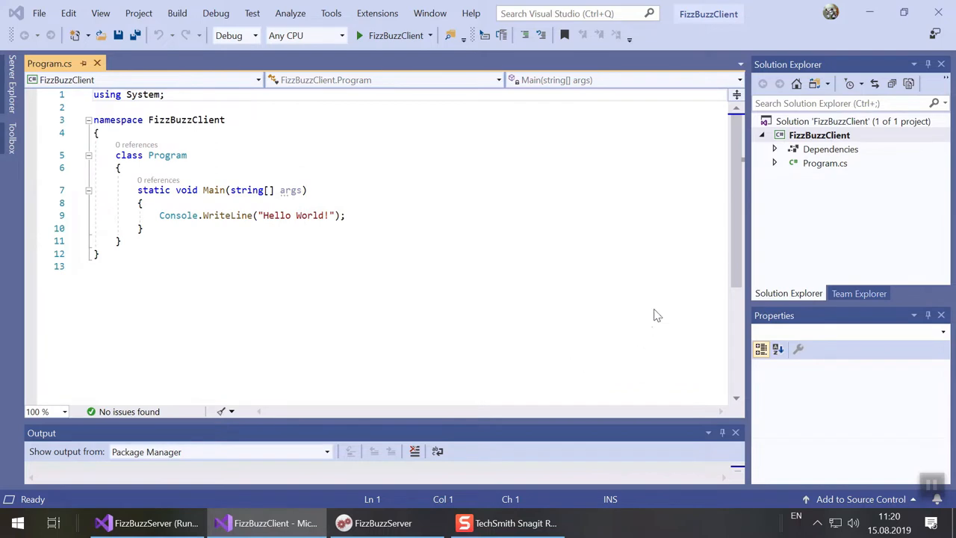
{"action": "left_click", "coordinate": [773, 149]}
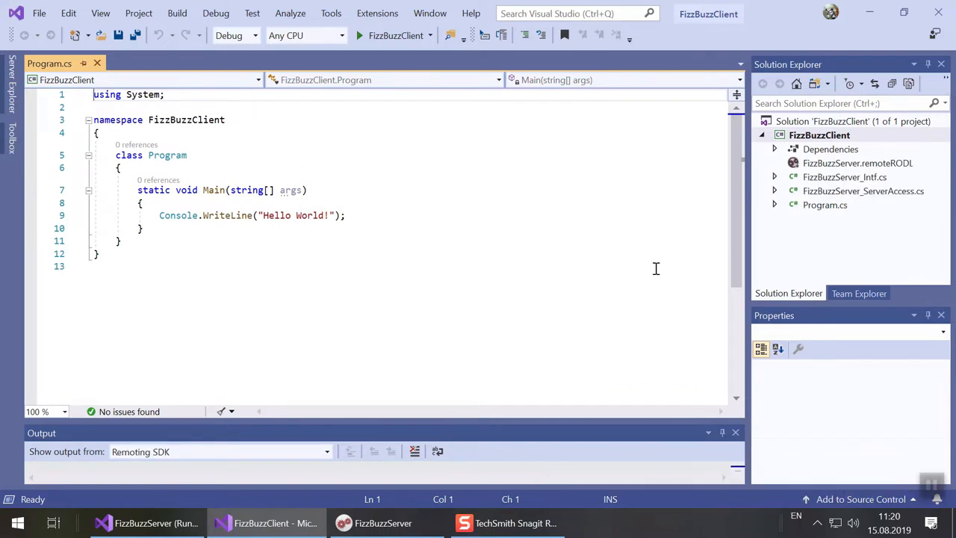
{"action": "mouse_move", "coordinate": [833, 185]}
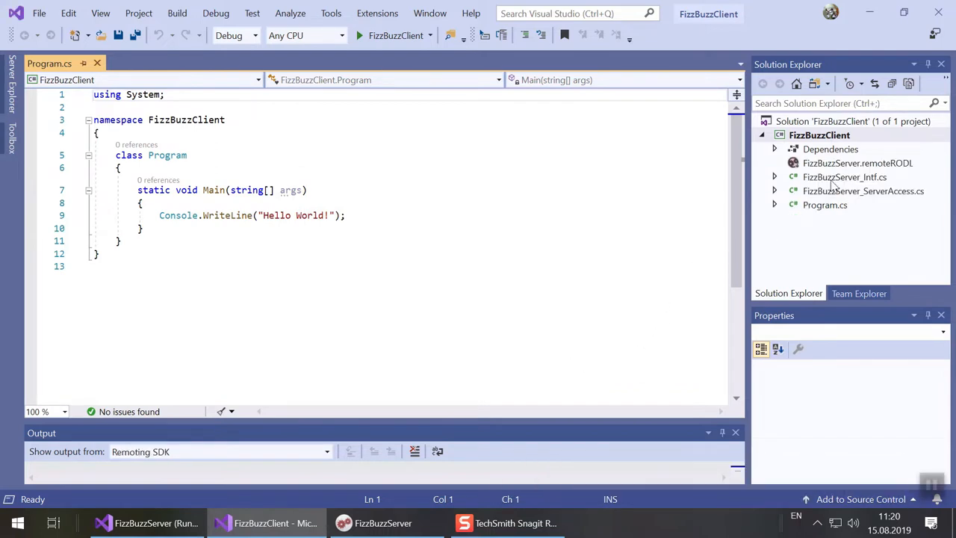
{"action": "left_click", "coordinate": [858, 163]}
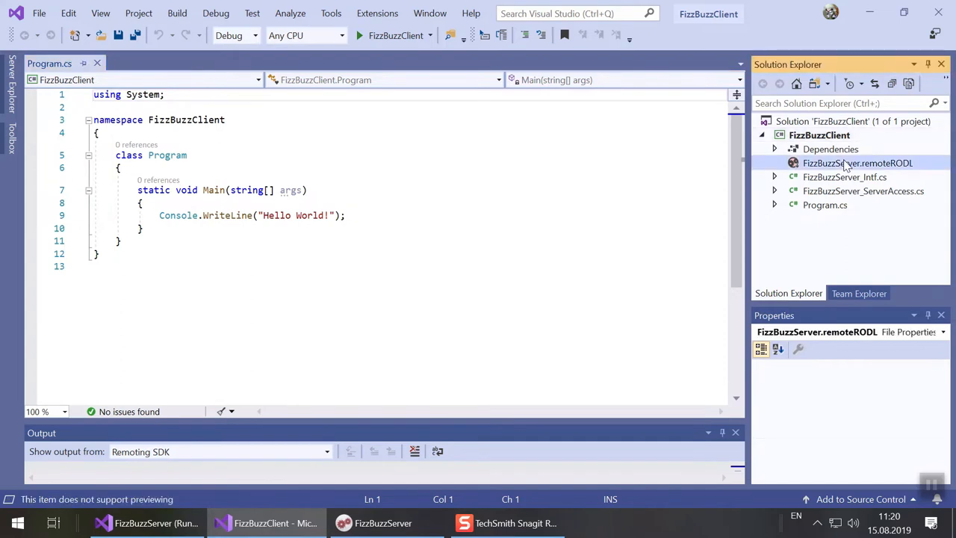
{"action": "left_click", "coordinate": [857, 163]}
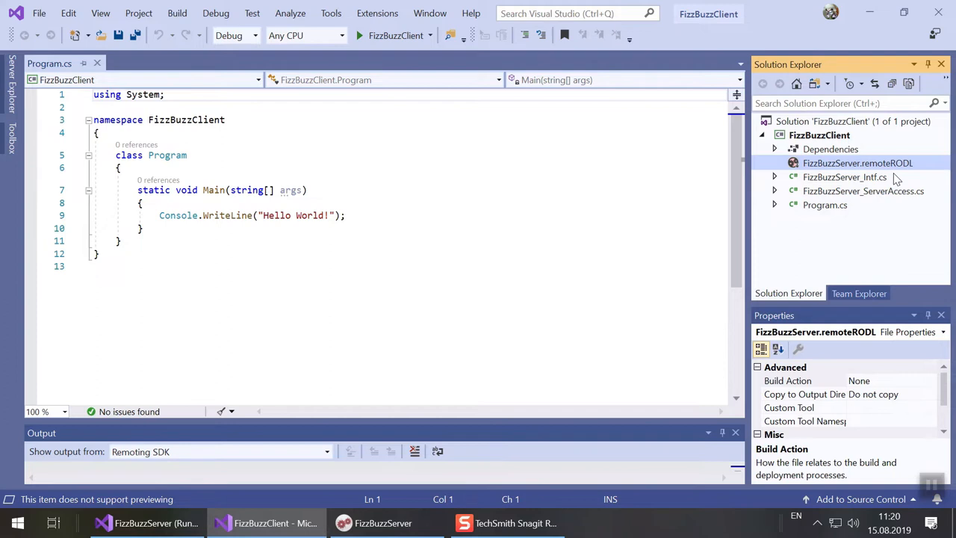
{"action": "right_click", "coordinate": [857, 163]}
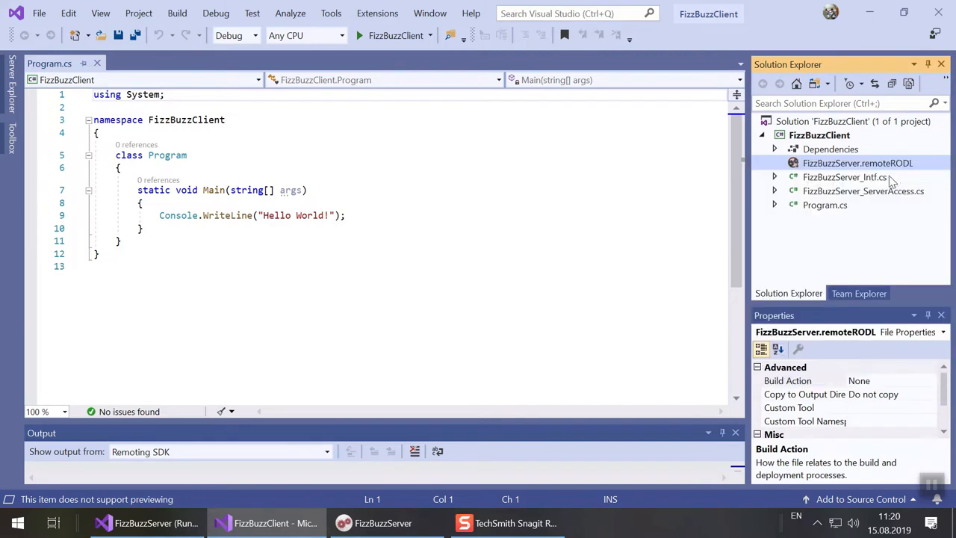
{"action": "left_click", "coordinate": [845, 176]}
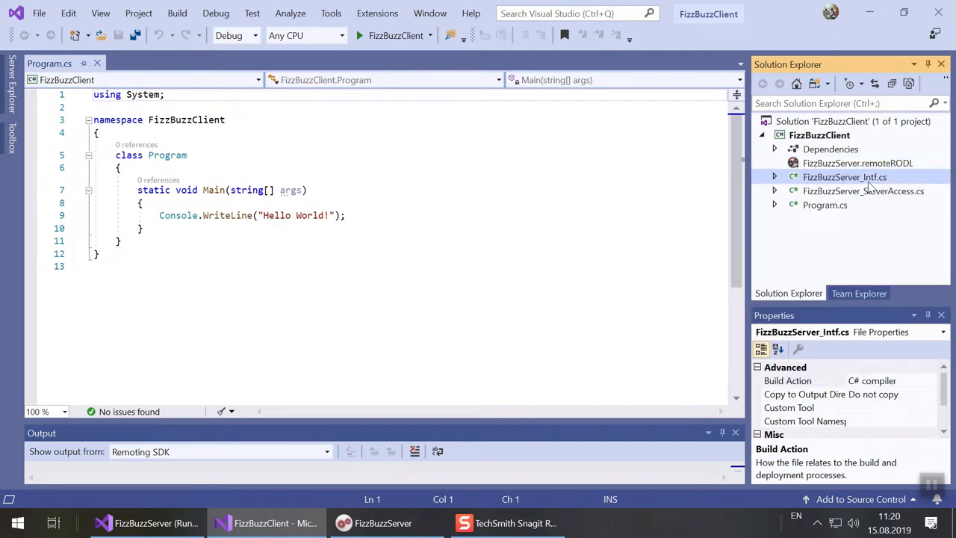
{"action": "double_click", "coordinate": [846, 177]}
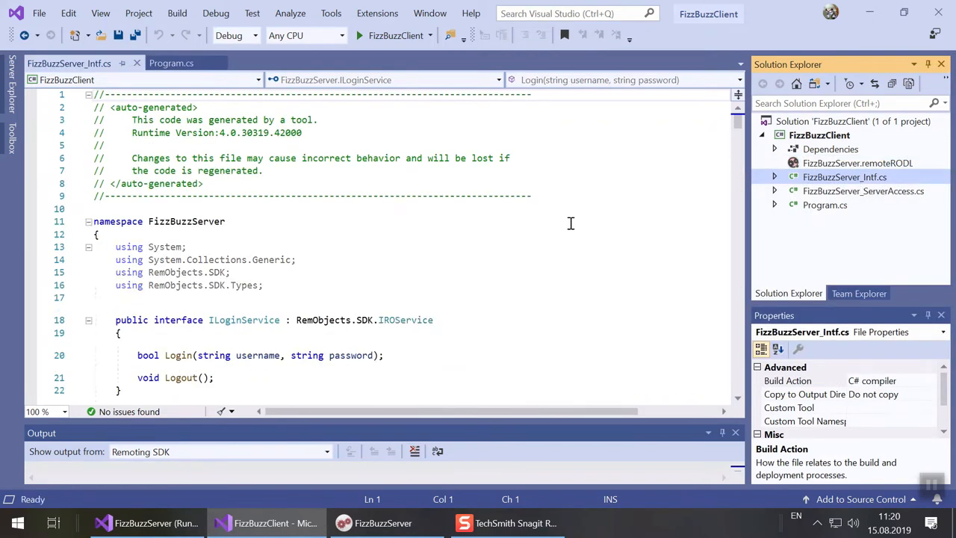
{"action": "scroll", "scroll_direction": "down", "scroll_amount": 3}
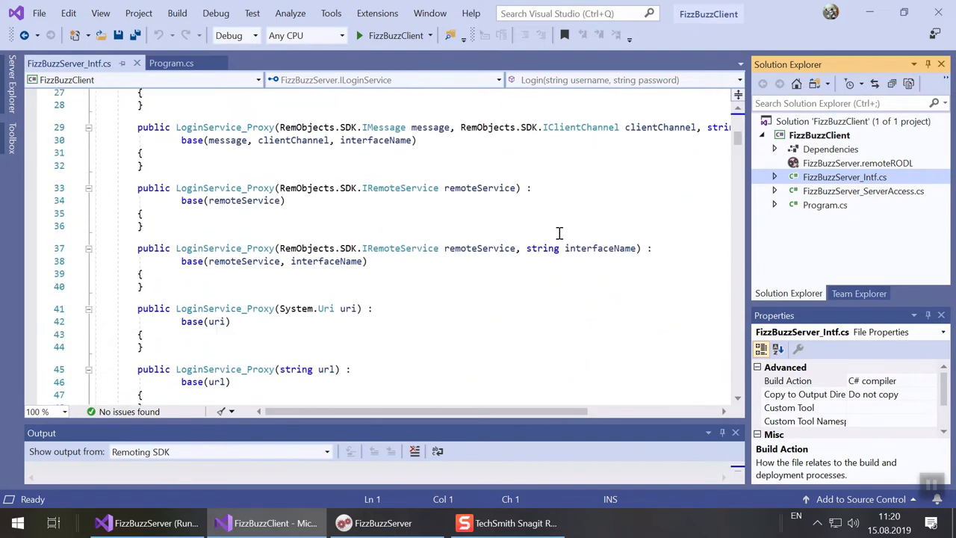
{"action": "scroll", "scroll_direction": "down", "scroll_amount": 3}
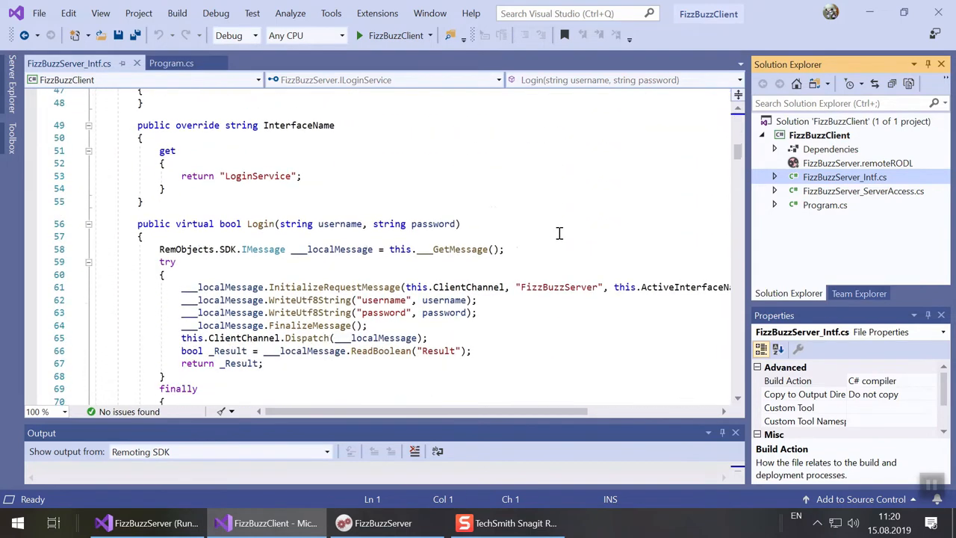
{"action": "scroll", "scroll_direction": "down", "scroll_amount": 3}
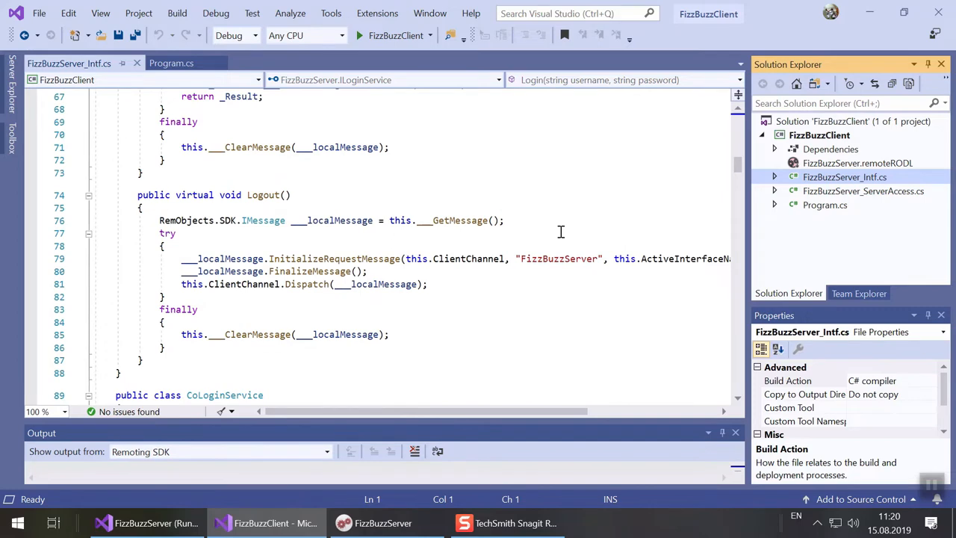
{"action": "scroll", "scroll_direction": "down", "scroll_amount": 3}
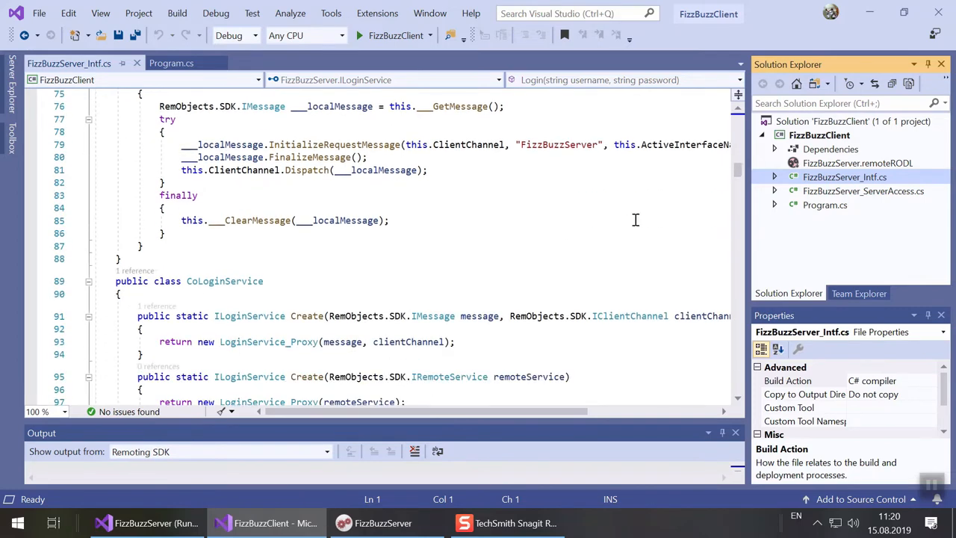
{"action": "mouse_move", "coordinate": [822, 187]}
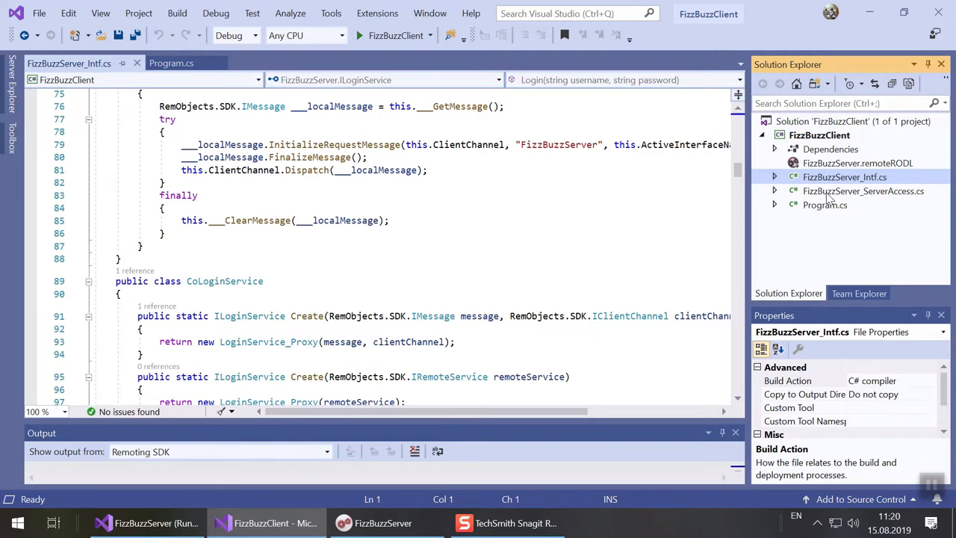
{"action": "double_click", "coordinate": [864, 191]}
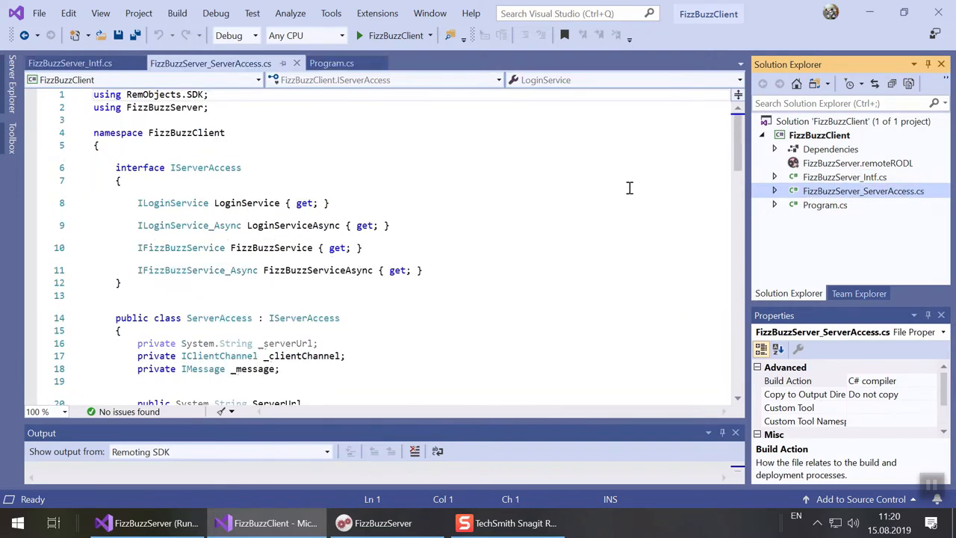
{"action": "scroll", "scroll_direction": "down", "scroll_amount": 3}
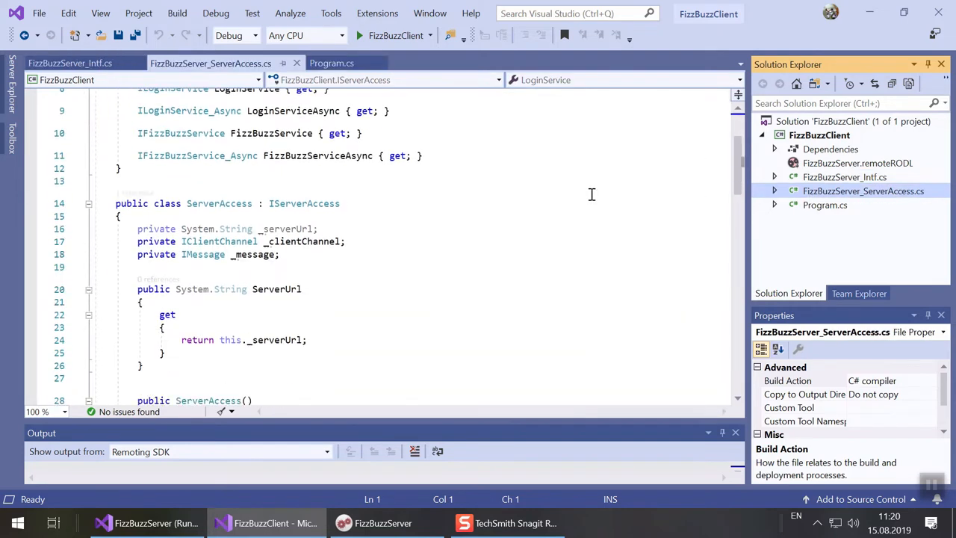
{"action": "scroll", "scroll_direction": "down", "scroll_amount": 3}
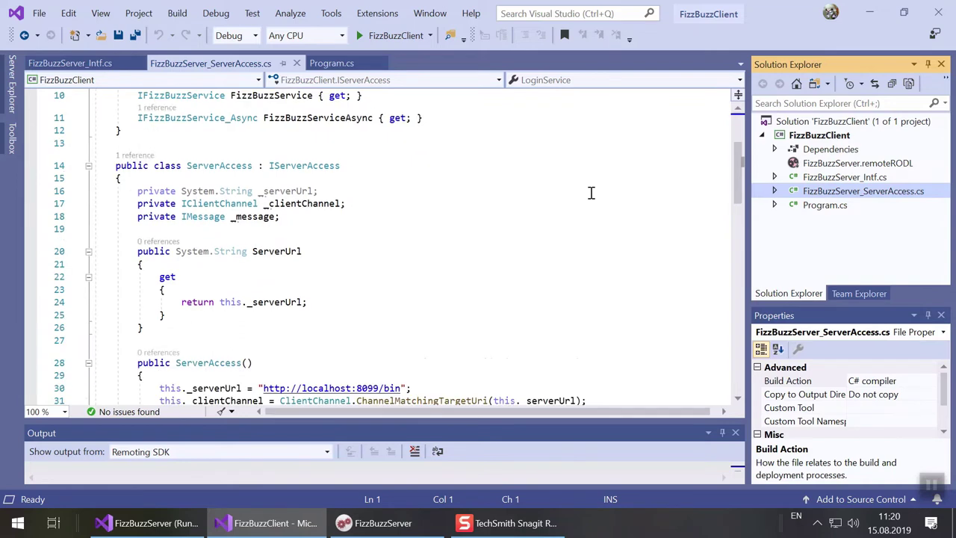
{"action": "scroll", "scroll_direction": "down", "scroll_amount": 3}
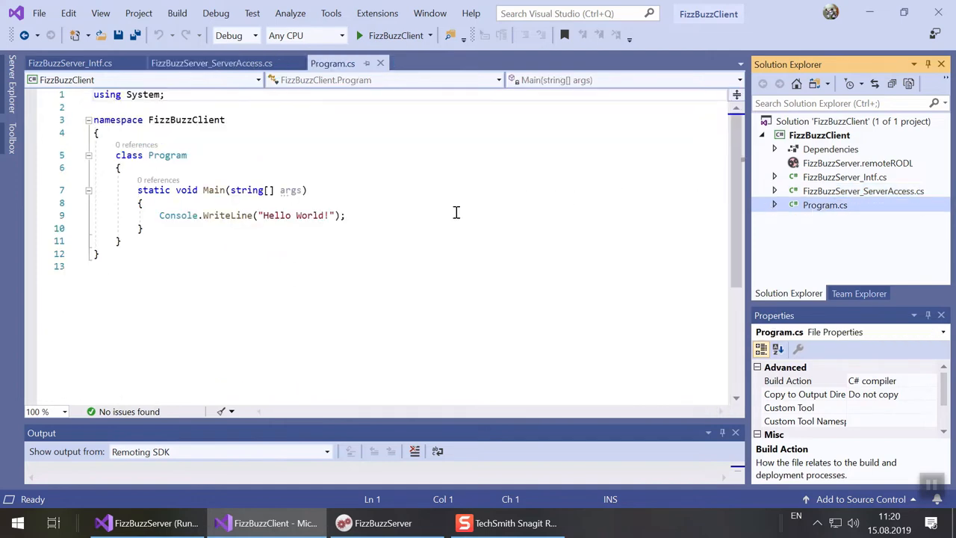
Step: Replace Hello World in Main with a ServerAccess creation, a user/user LoginService login and printing the result
{"action": "left_click", "coordinate": [345, 215]}
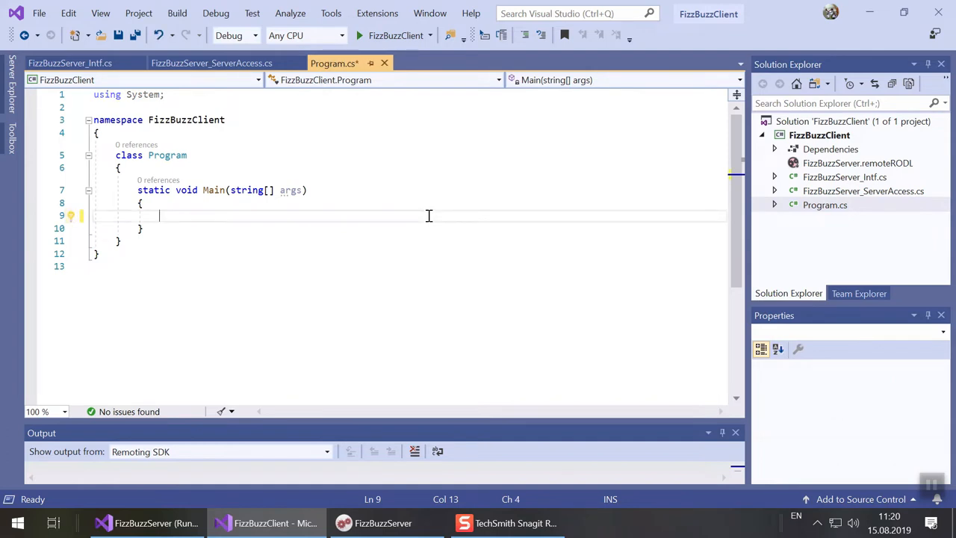
{"action": "type", "text": "IServerAccess server = new ServerAccess();"}
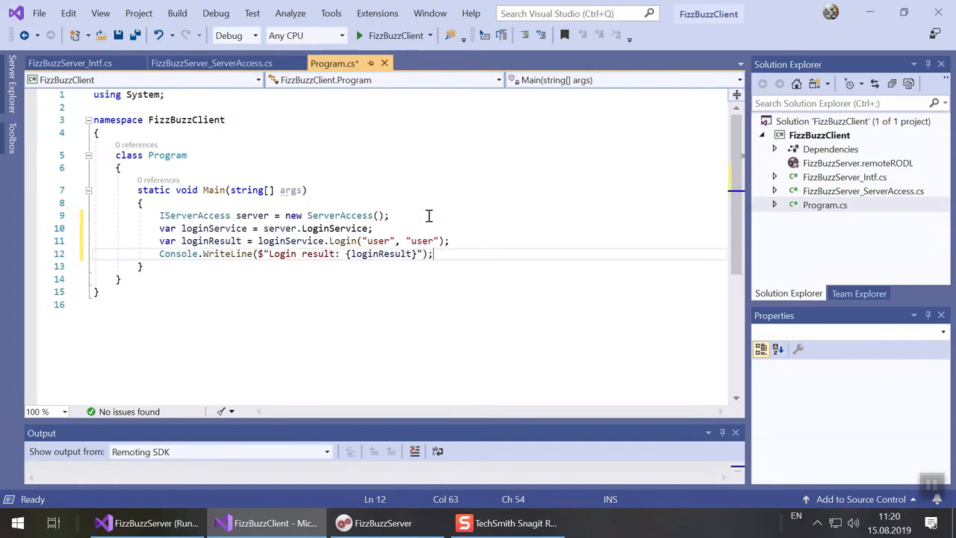
{"action": "key", "text": "Enter"}
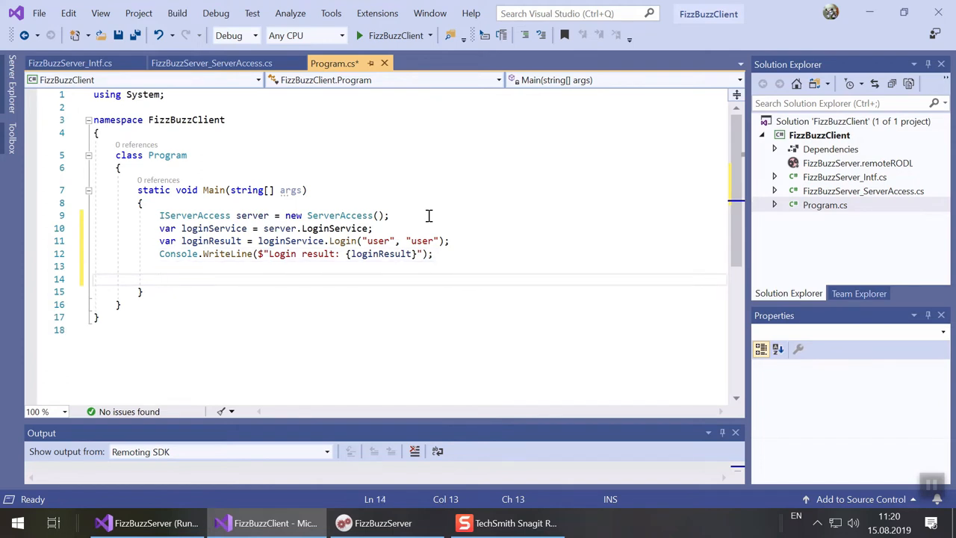